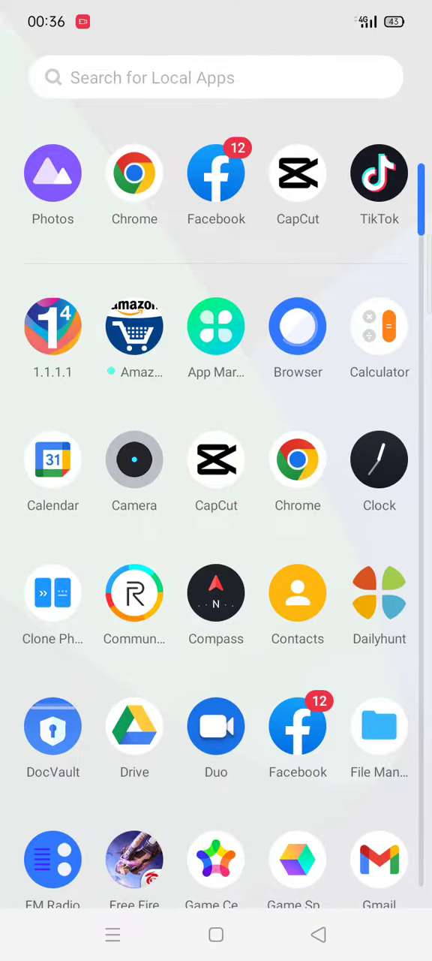
Scroll down and tap the message field of the '4 gb free data' draft to 667782
scroll(down, 3)
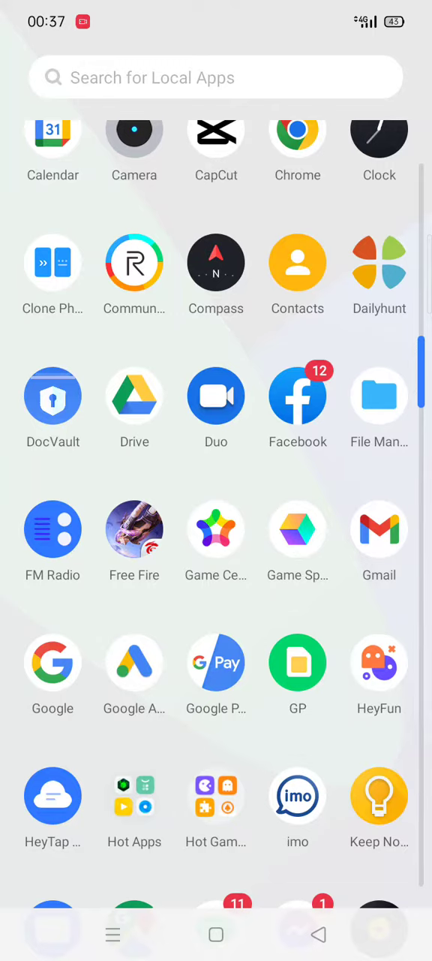
scroll(down, 3)
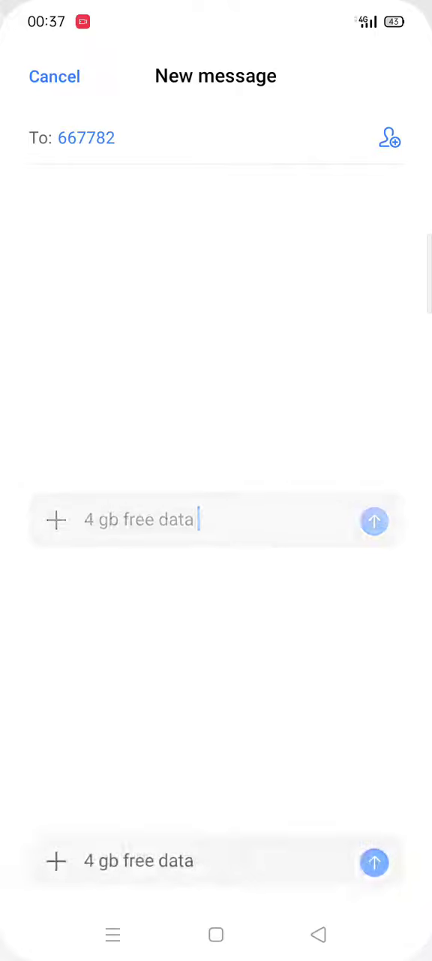
click(217, 519)
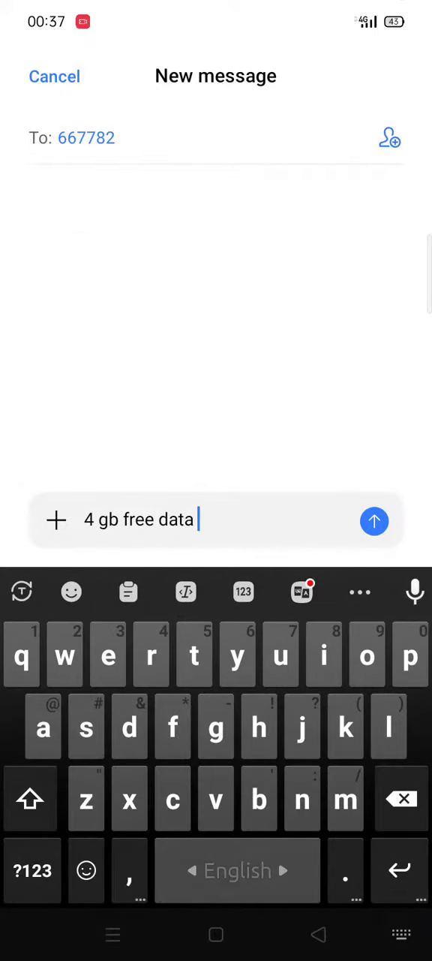